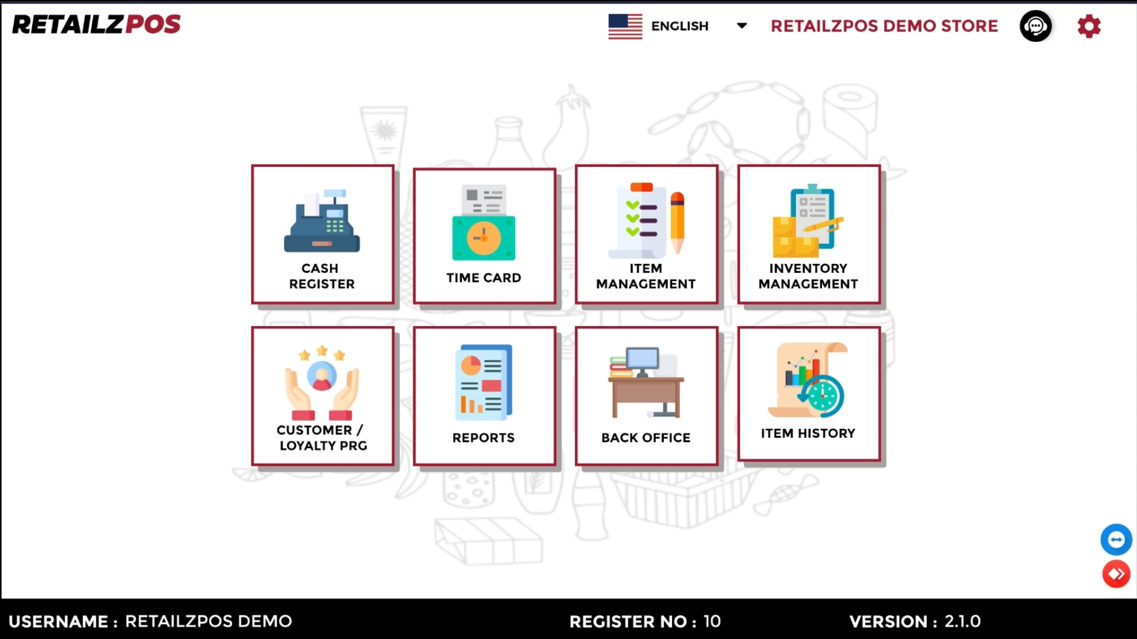
Enter the Back Office dashboard showing today's sales, voids, returns and weekly charts.
left_click(644, 395)
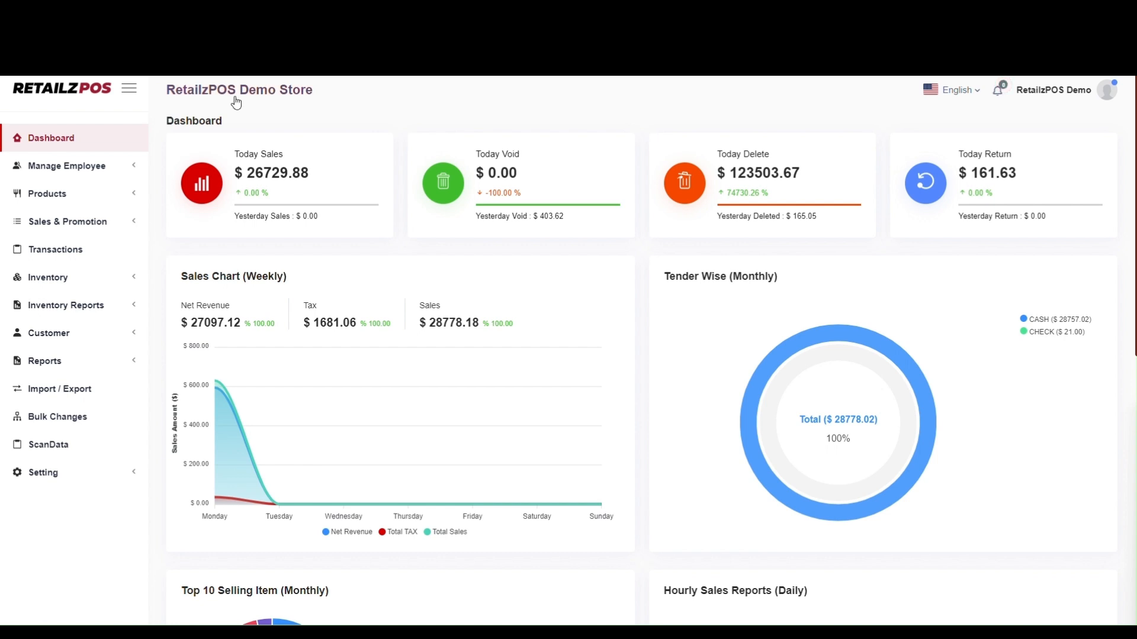
mouse_move(60, 392)
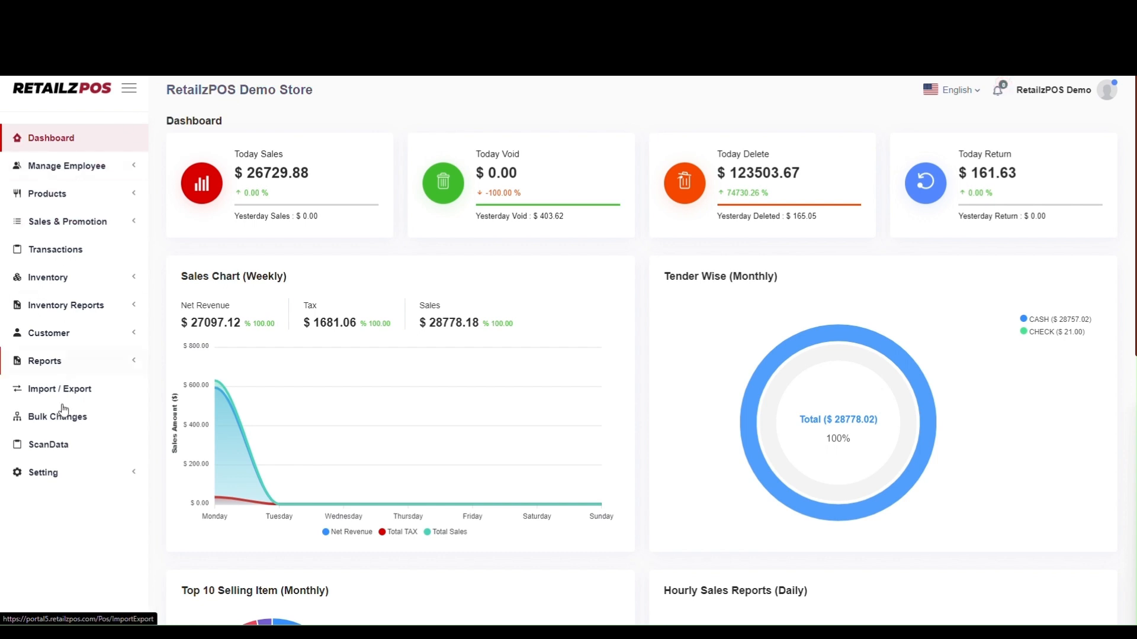
mouse_move(44, 472)
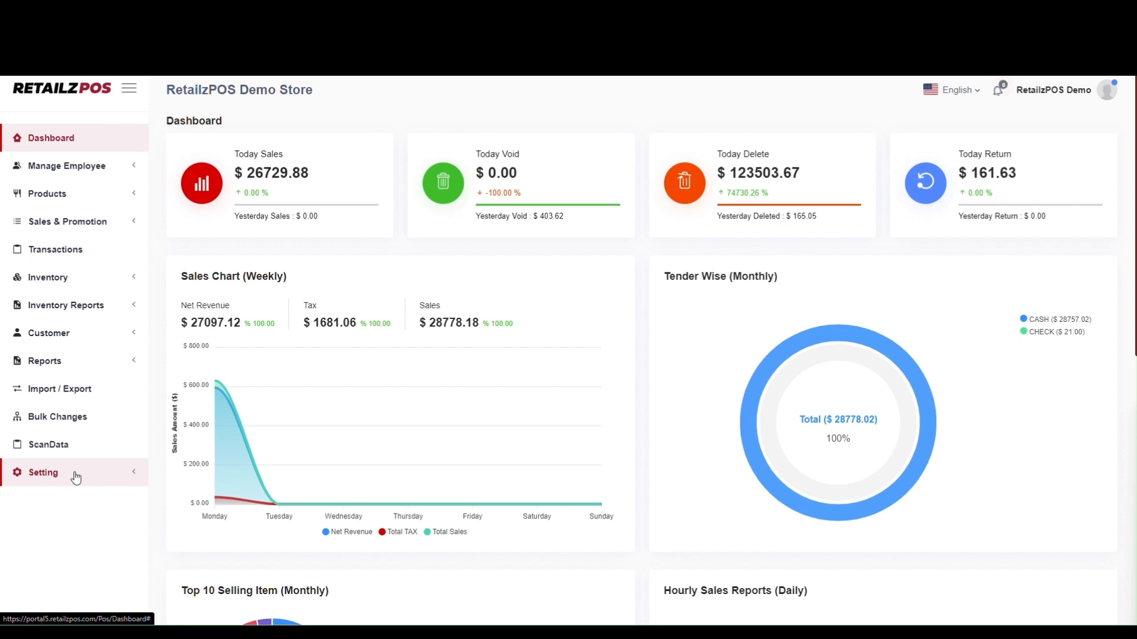
Reach the Tax settings page listing TAX1 to TAX5 with their percentages.
left_click(43, 473)
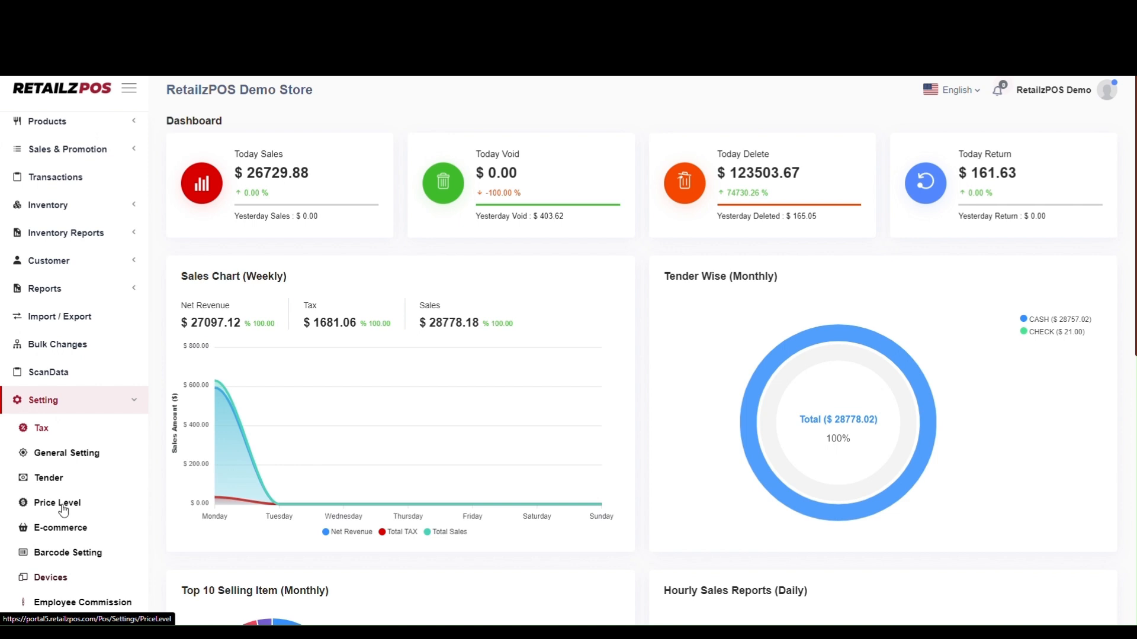
mouse_move(42, 428)
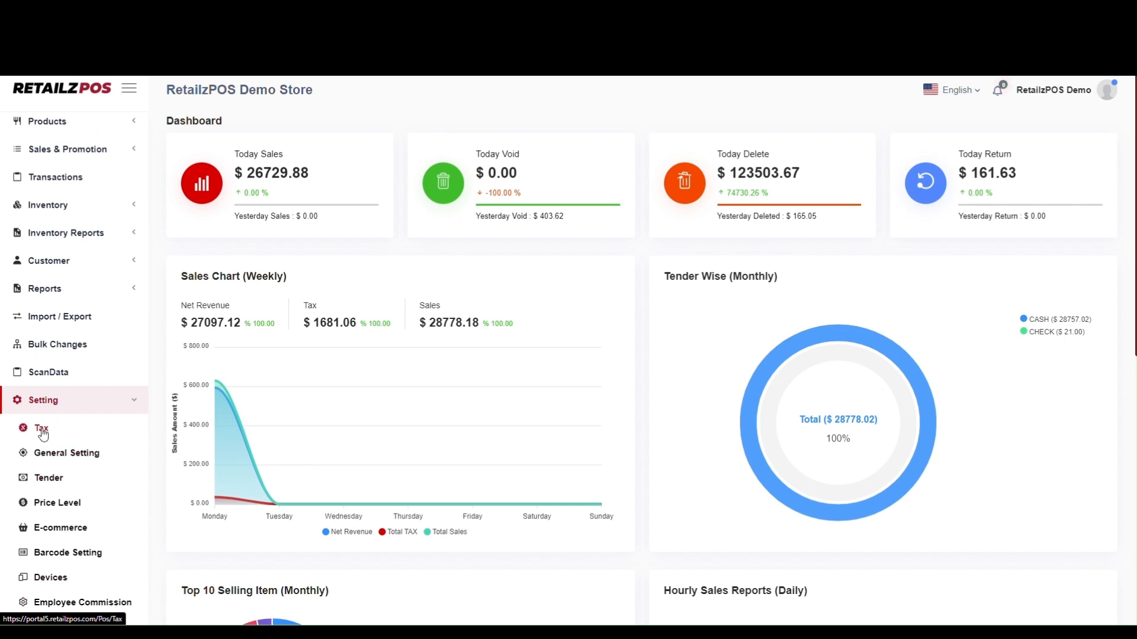
left_click(41, 428)
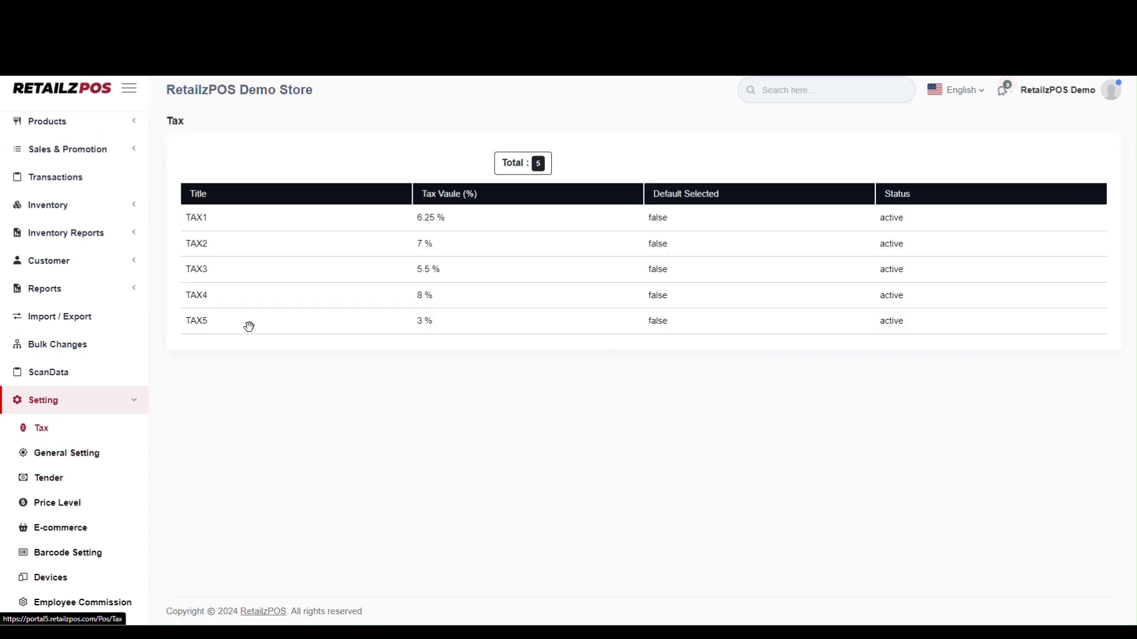
mouse_move(285, 326)
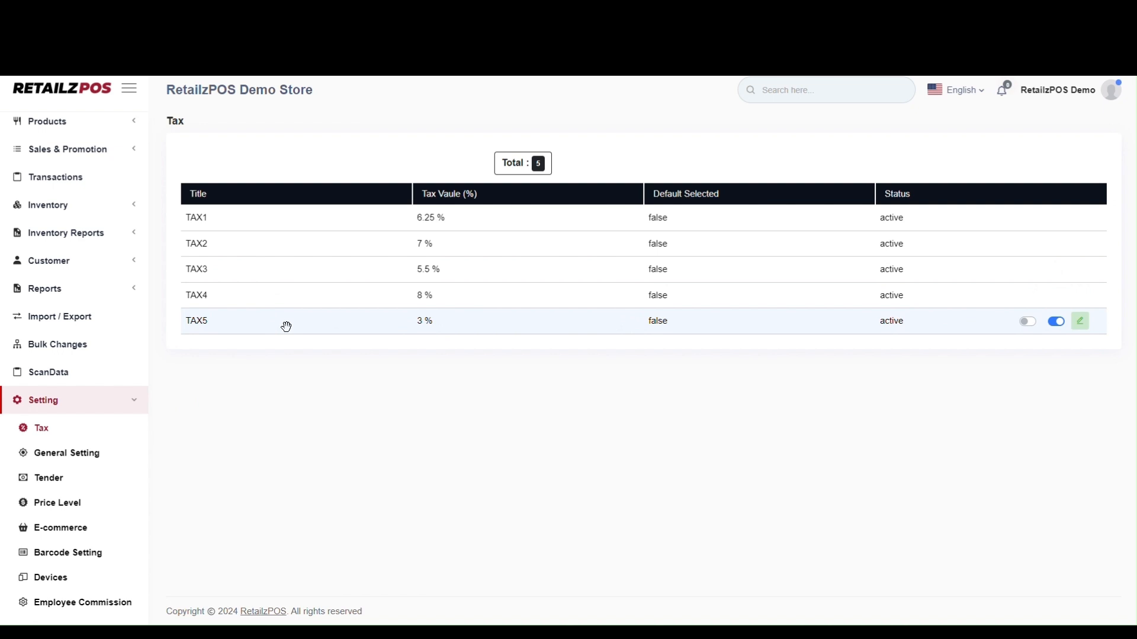
mouse_move(694, 326)
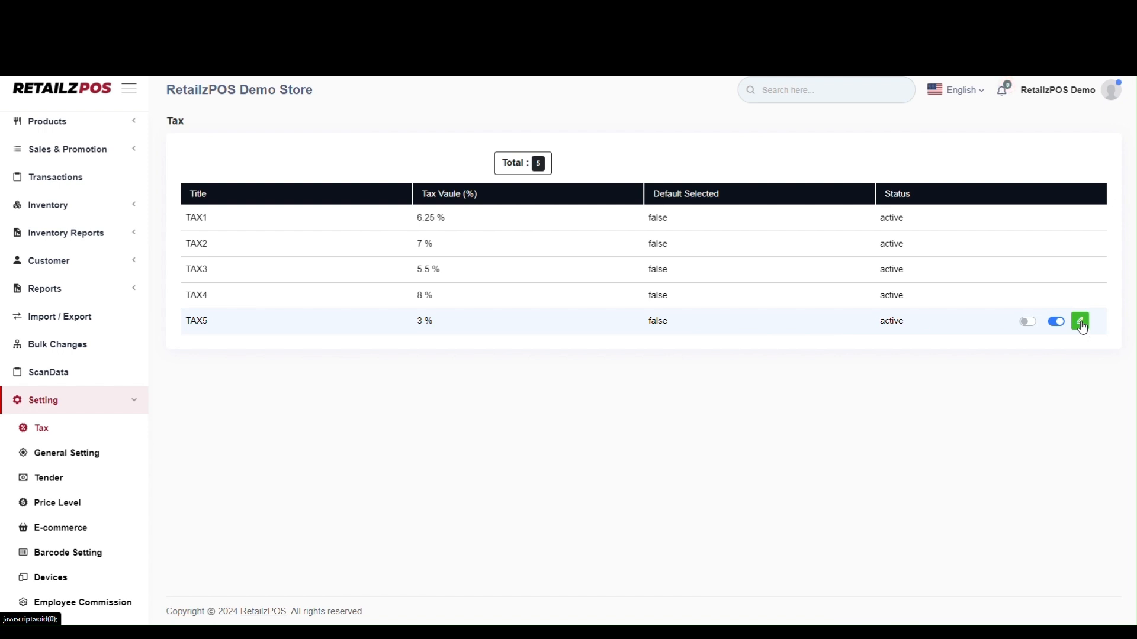
Update TAX5's percentage from 3 to 10 and submit, confirming the Tax Updated Success toast.
left_click(1080, 321)
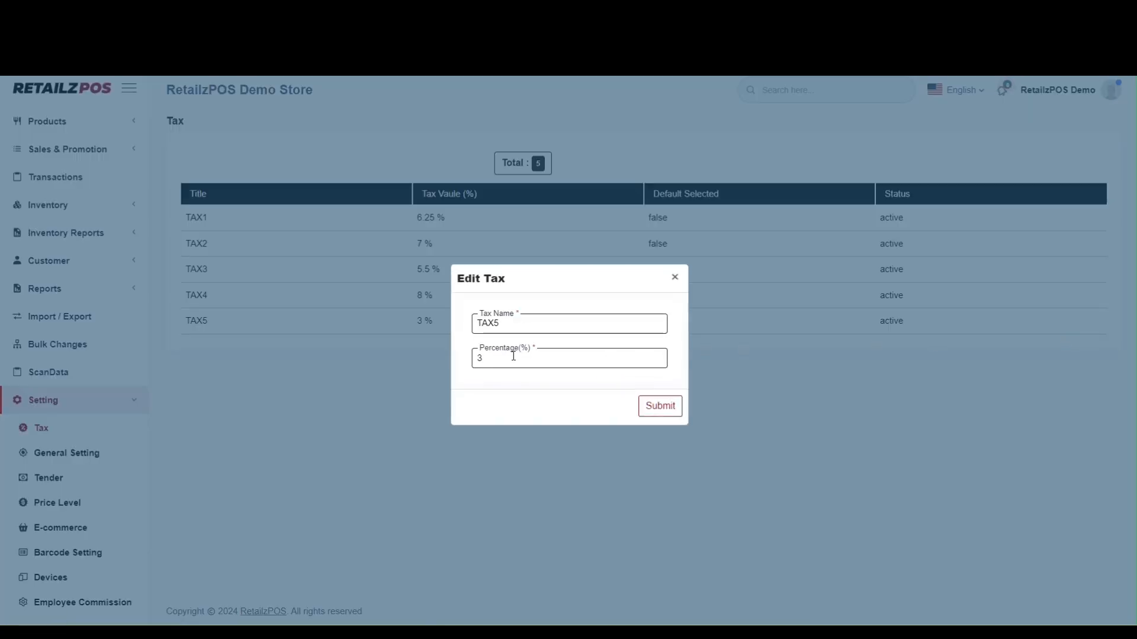
type("10")
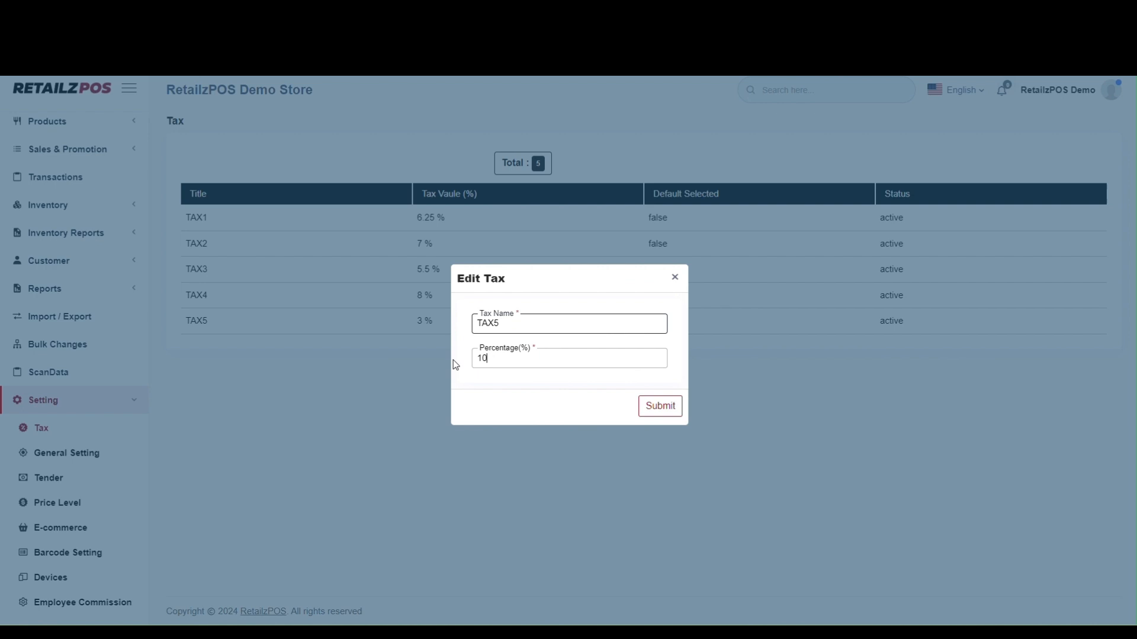
left_click(659, 405)
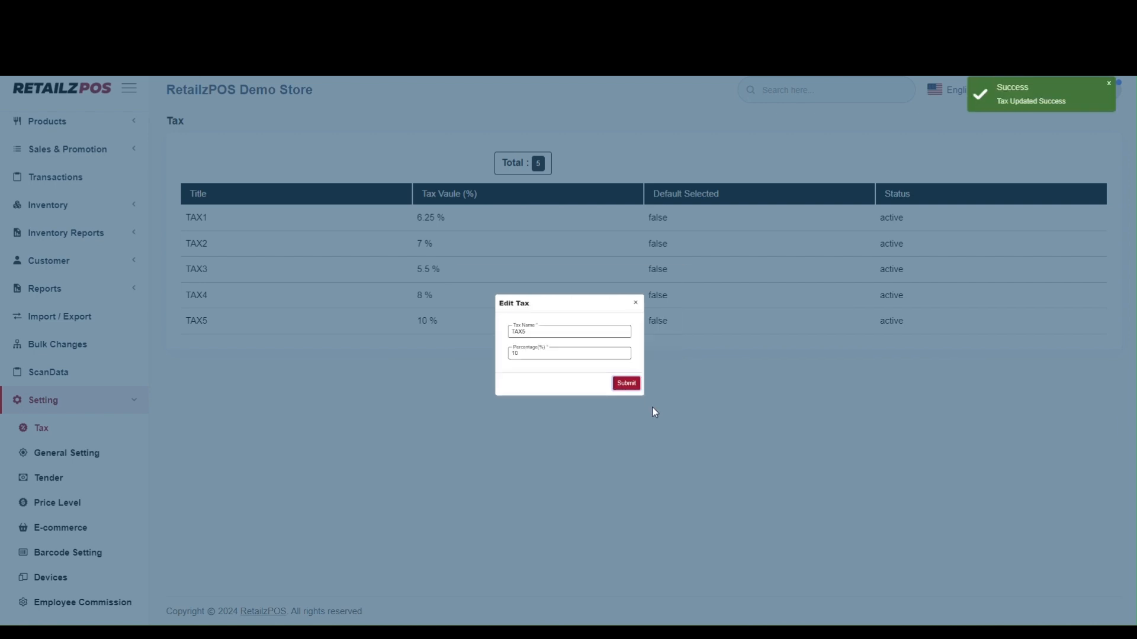
left_click(625, 382)
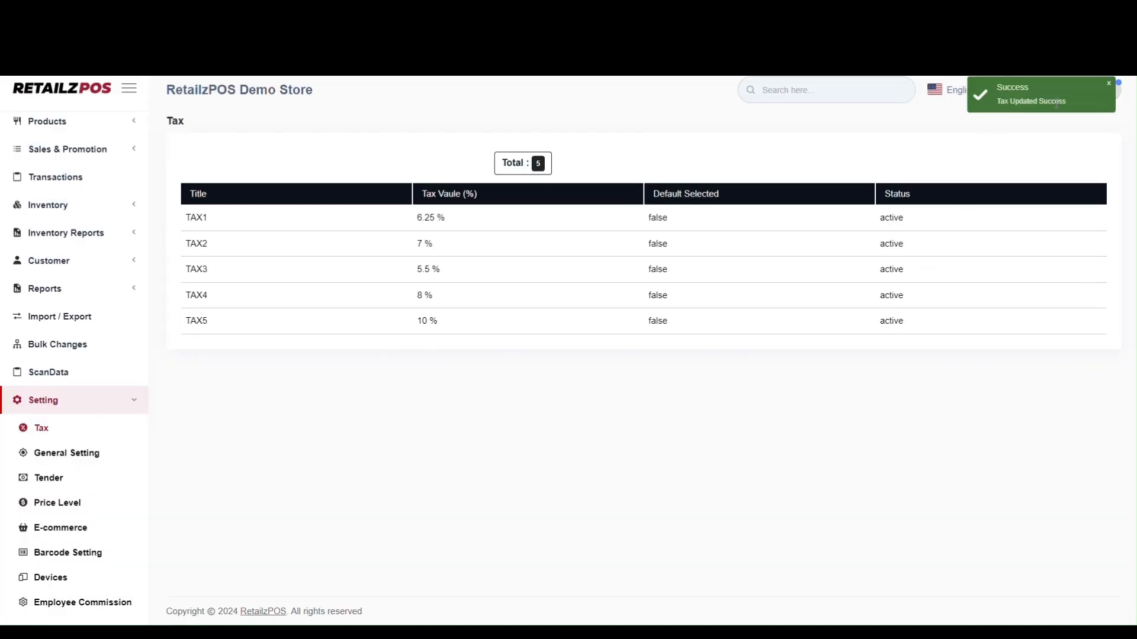